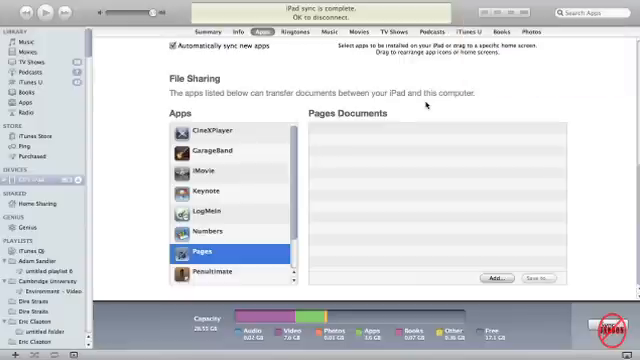
# Step: Select both A Word Document and transferring documents.pages together in the Add file chooser
pyautogui.click(262, 32)
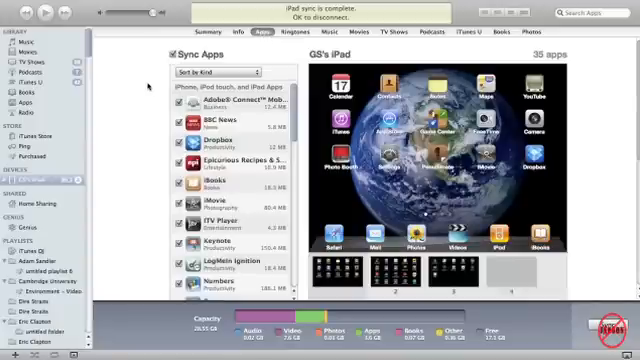
pyautogui.scroll(-3)
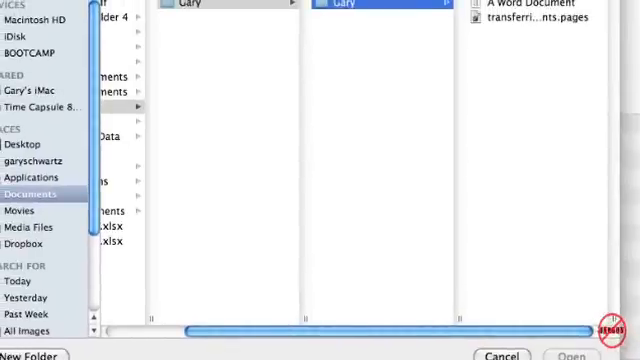
pyautogui.moveTo(272, 226)
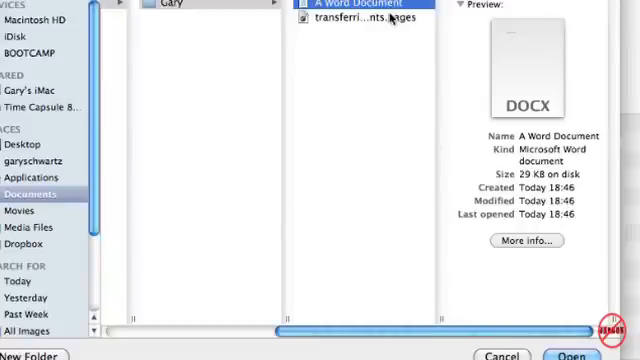
pyautogui.click(360, 22)
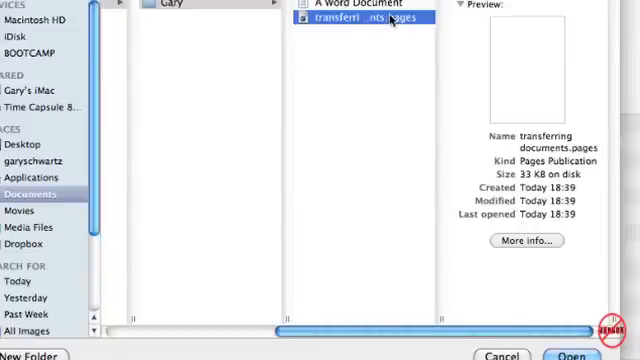
pyautogui.click(360, 6)
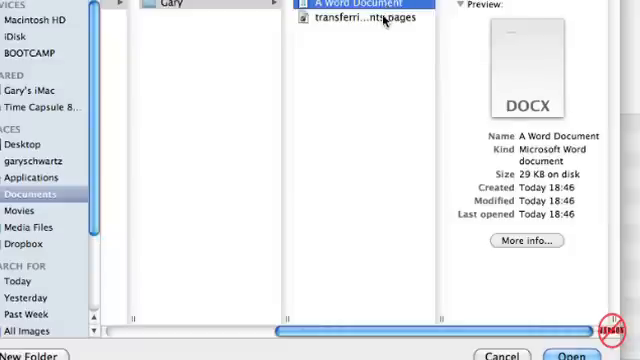
pyautogui.click(356, 20)
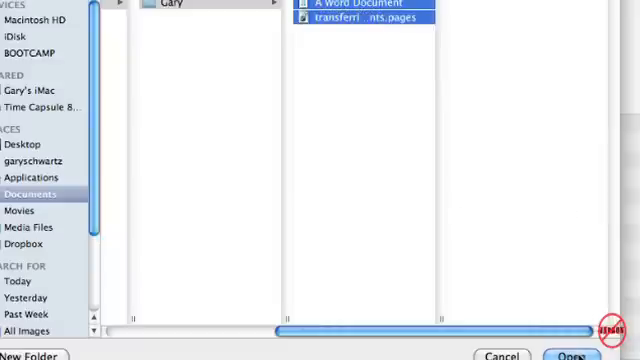
pyautogui.click(564, 356)
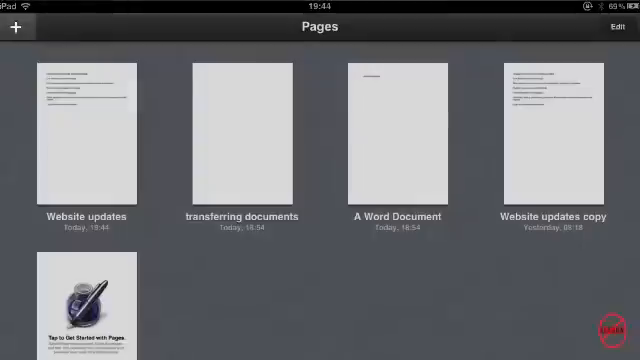
# Step: Start importing a document into Pages using Copy from iTunes from the + menu
pyautogui.click(12, 28)
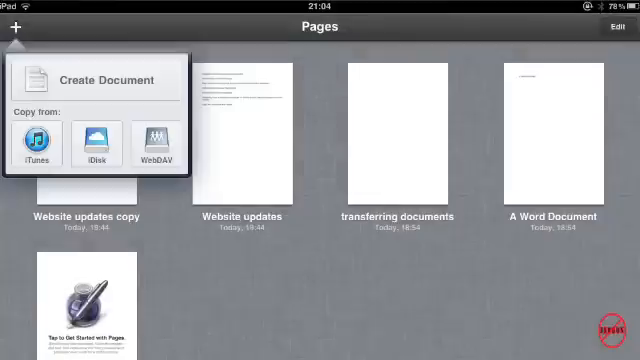
pyautogui.click(36, 138)
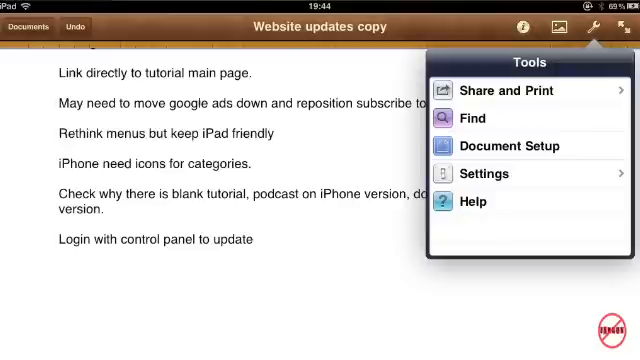
# Step: Send the Website updates copy document out to iTunes via Share and Print
pyautogui.click(512, 90)
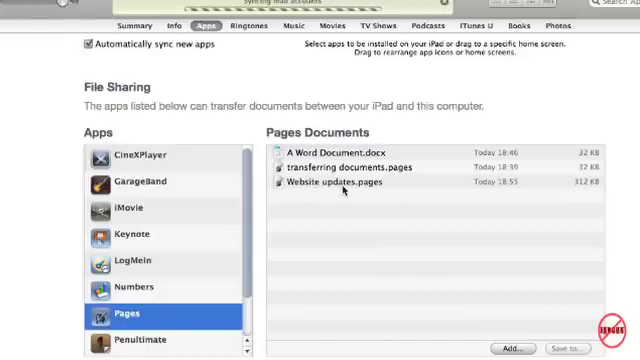
pyautogui.click(330, 184)
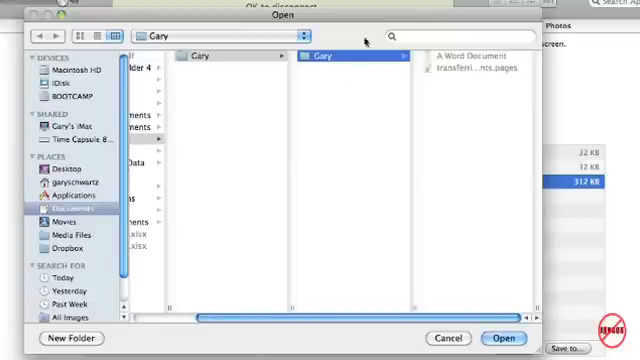
pyautogui.click(506, 338)
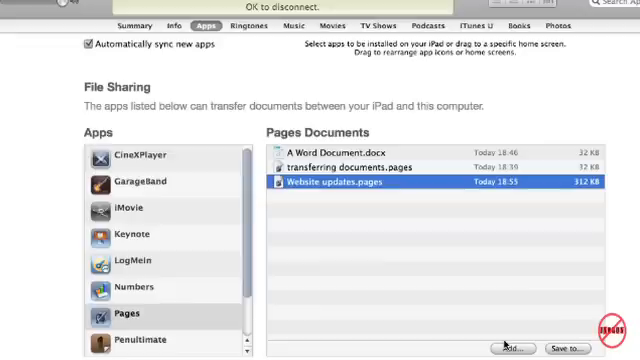